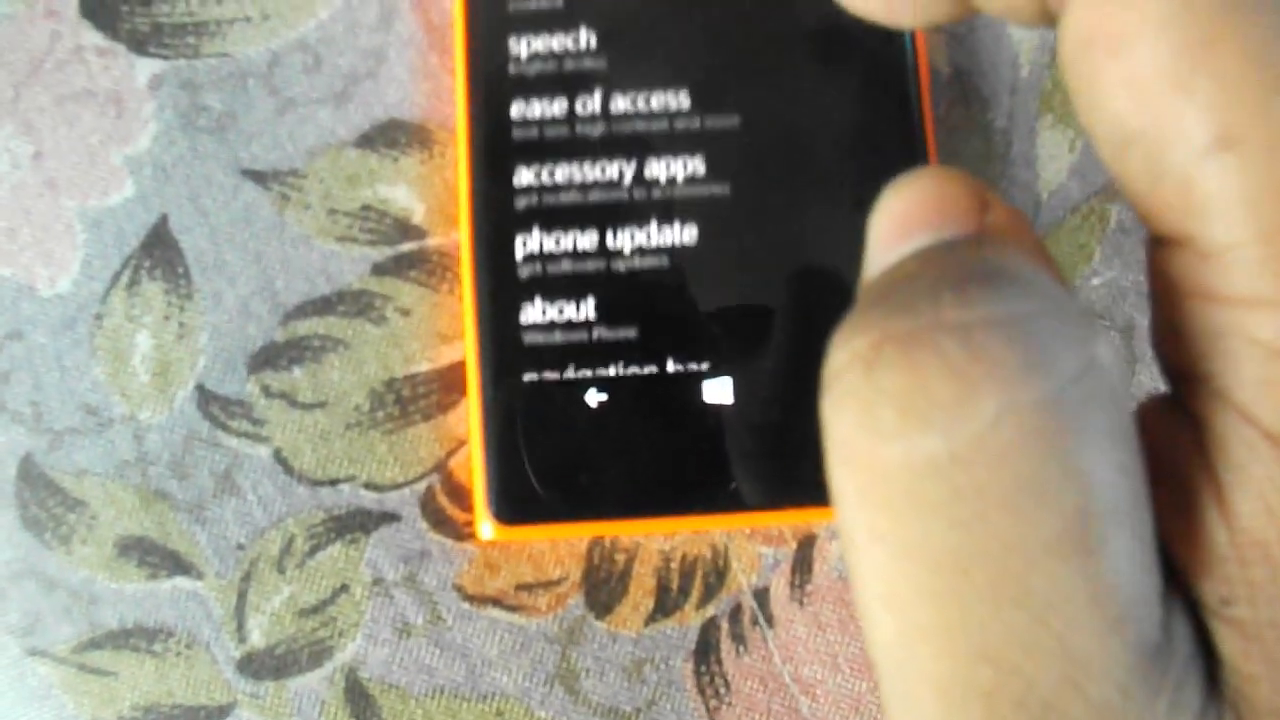
Show the about page identifying the phone as a Nokia Lumia 730 Dual SIM on Windows Phone 8.1 Update
click(568, 312)
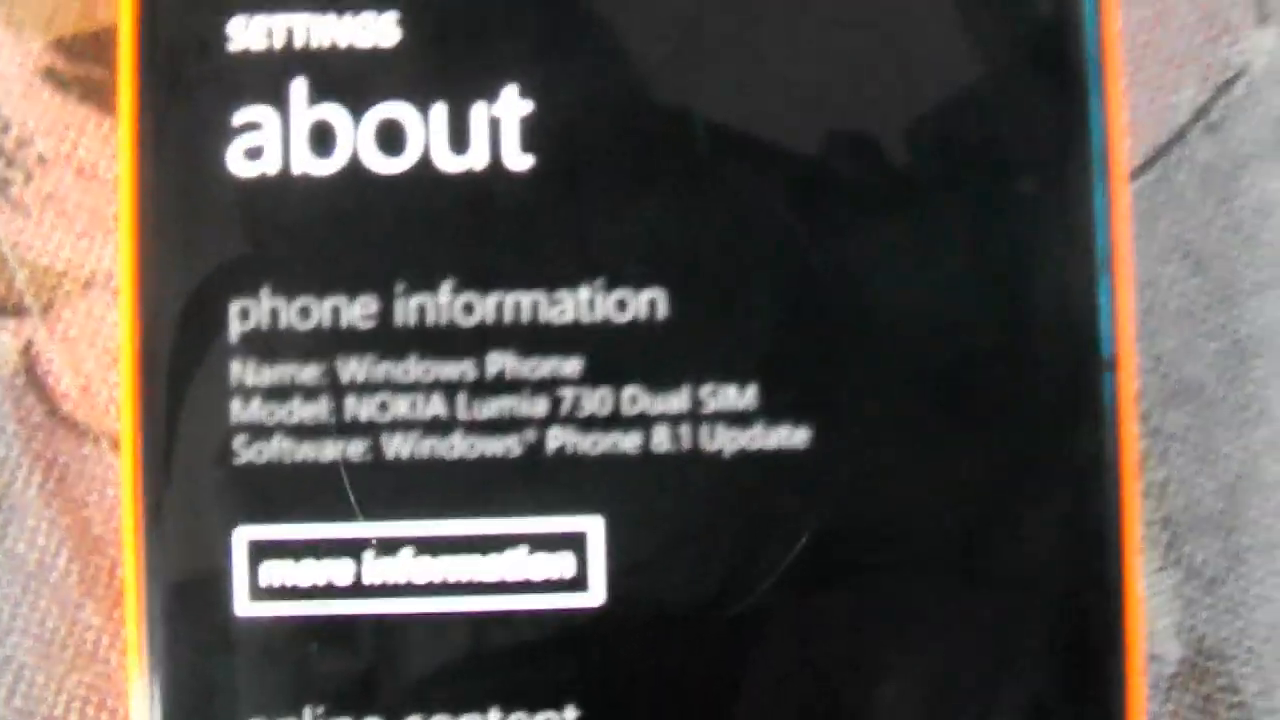